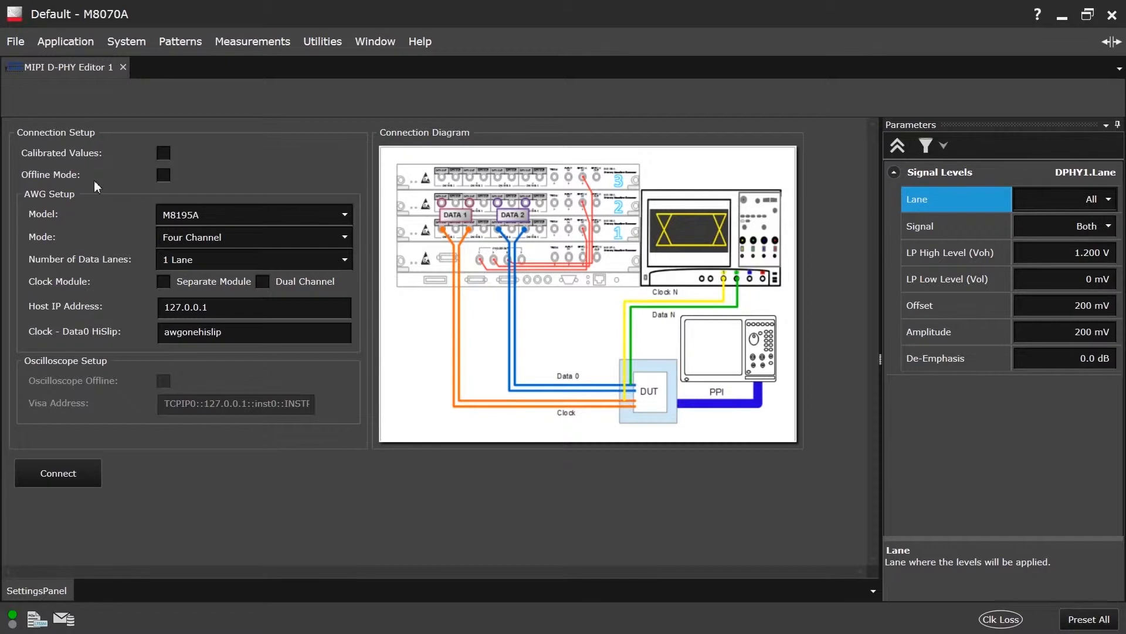
pyautogui.moveTo(25, 148)
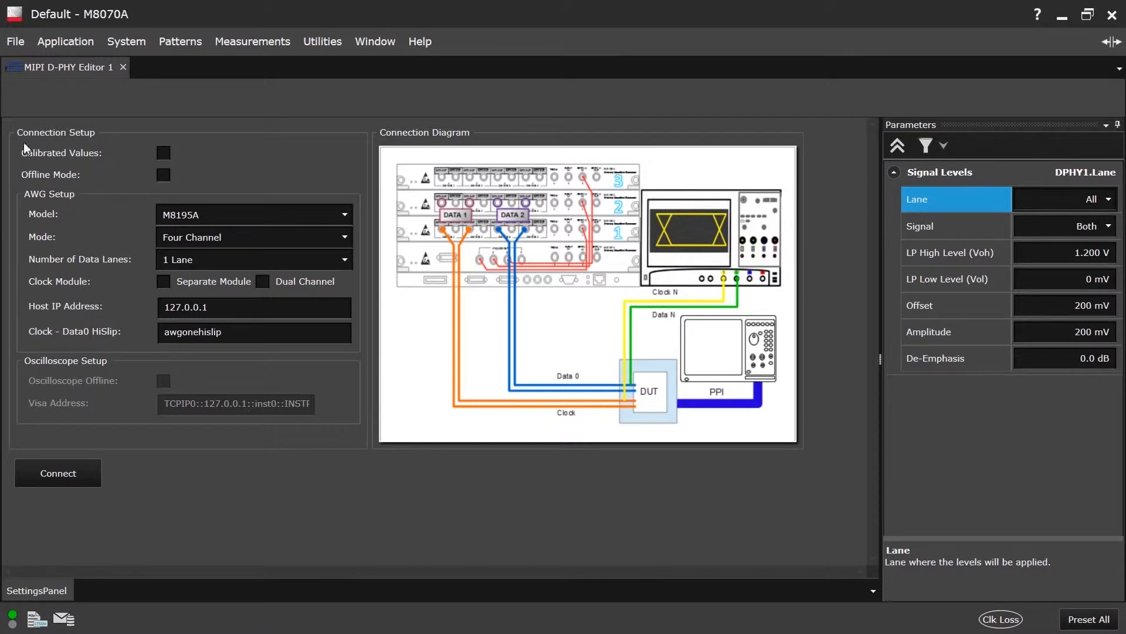
pyautogui.moveTo(88, 148)
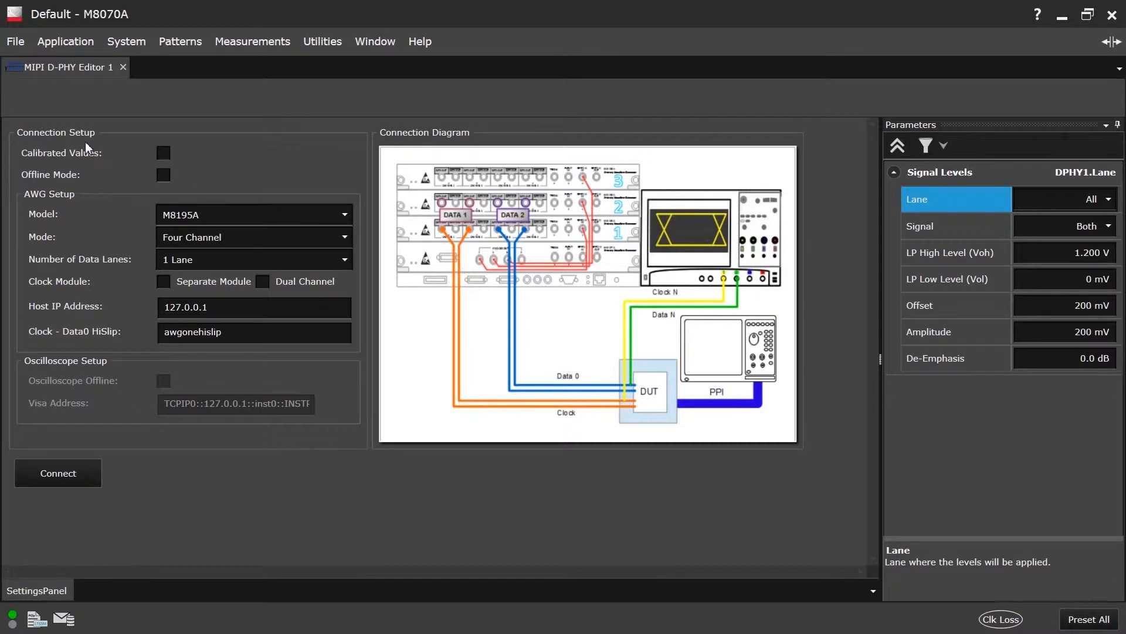
pyautogui.moveTo(459, 143)
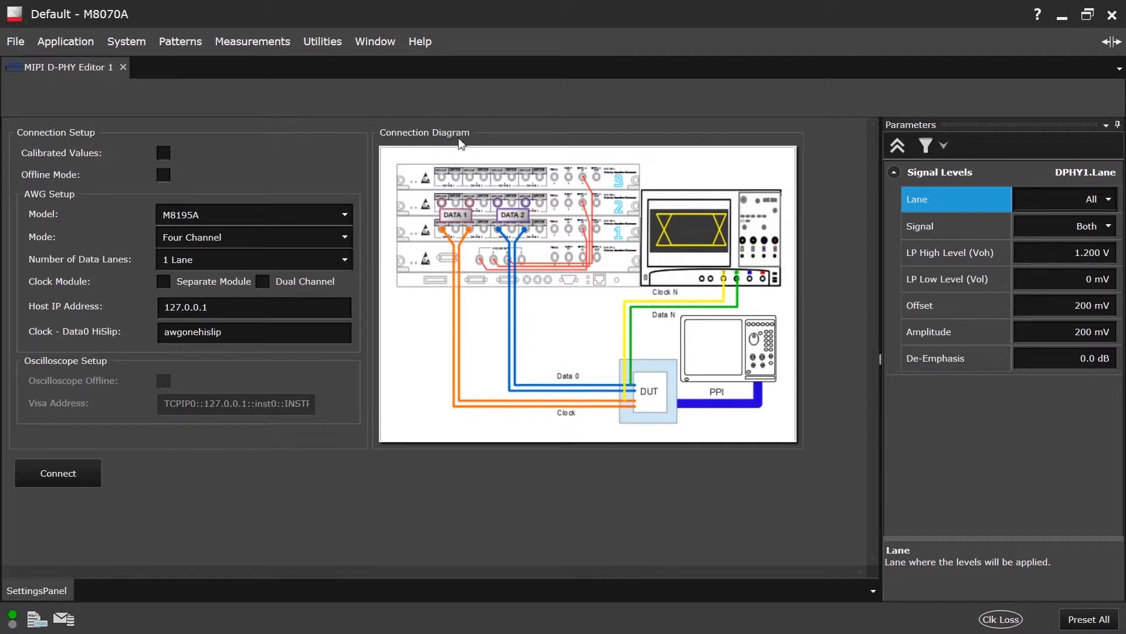
pyautogui.moveTo(403, 143)
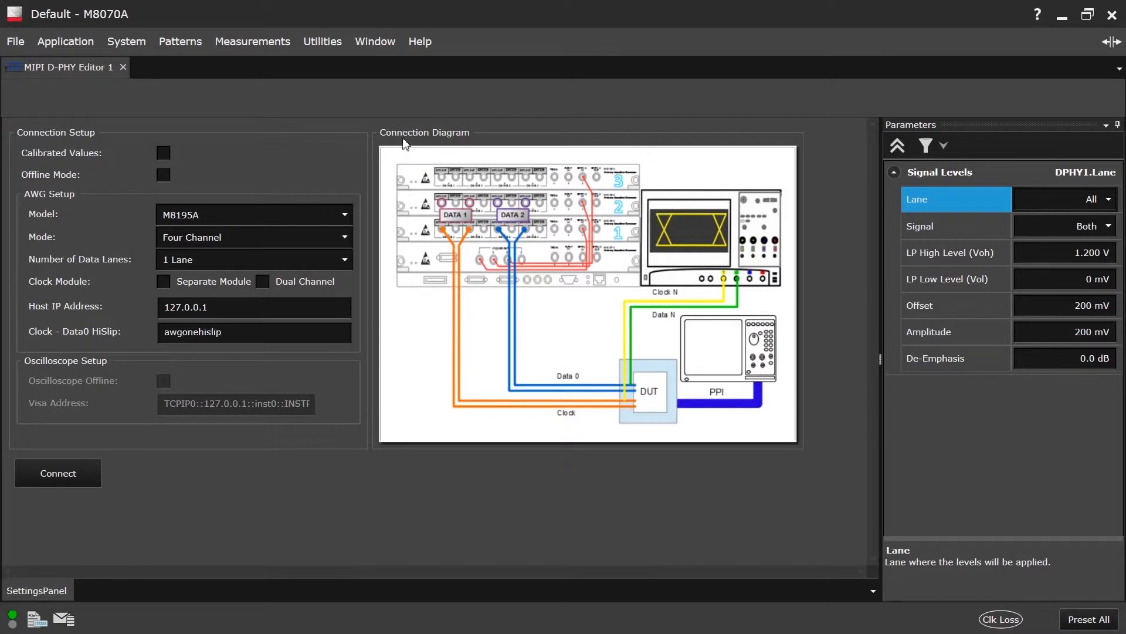
pyautogui.moveTo(898, 142)
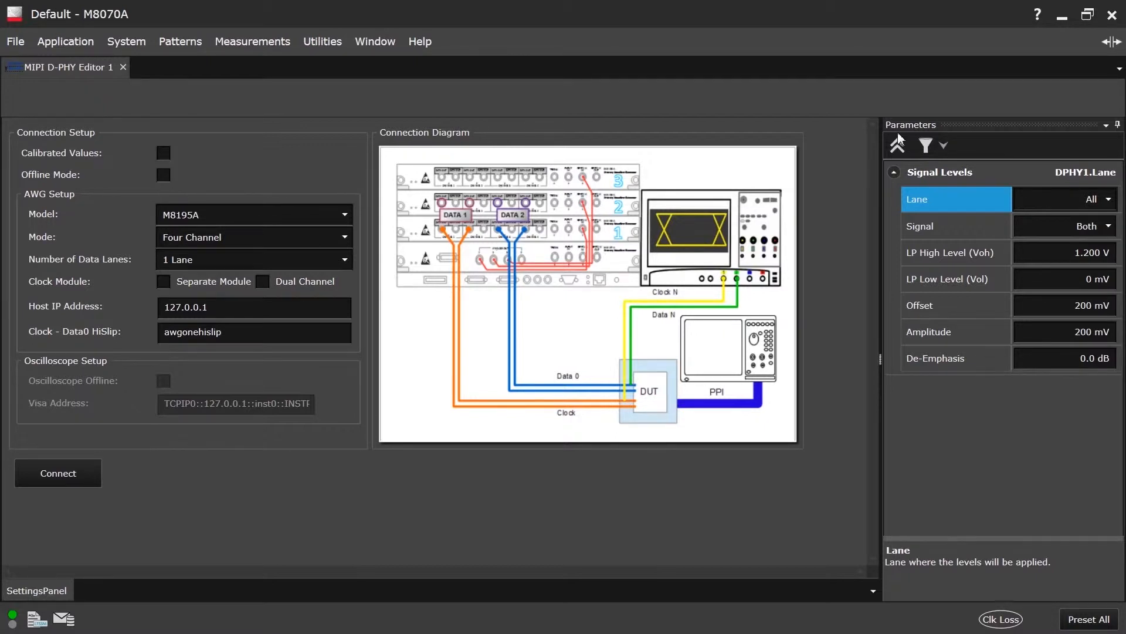
pyautogui.moveTo(392, 136)
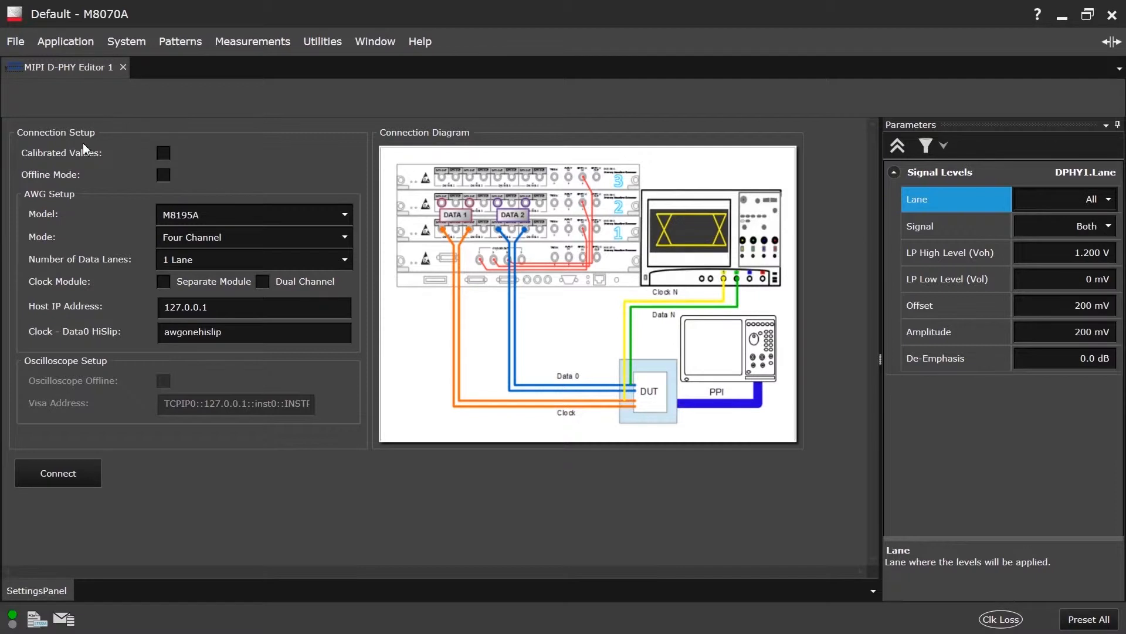
pyautogui.moveTo(93, 163)
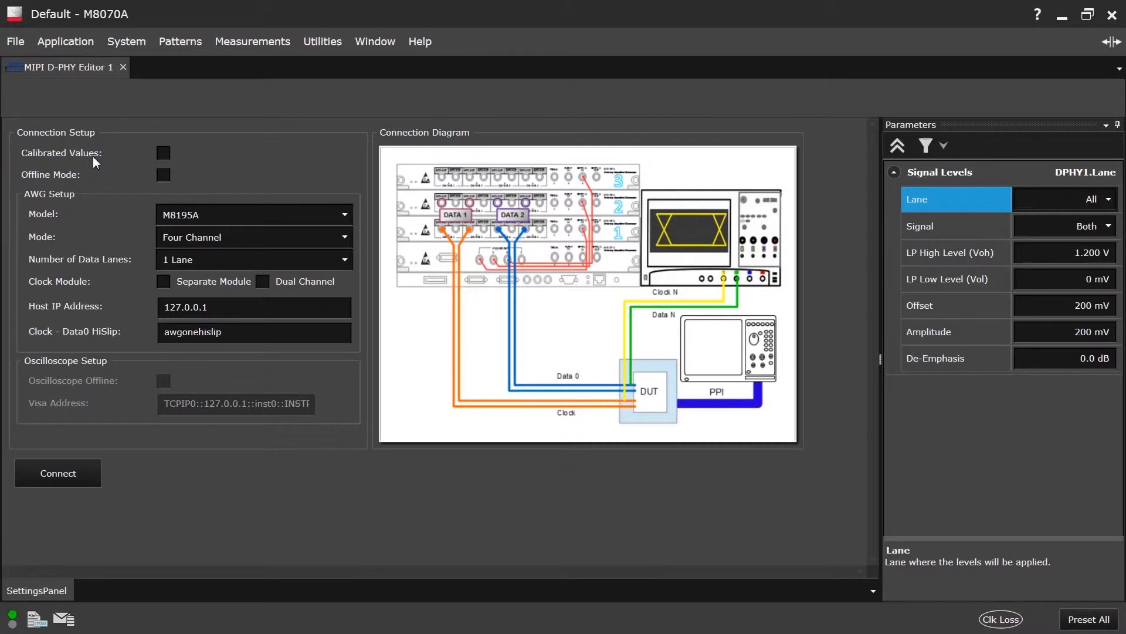
pyautogui.moveTo(121, 178)
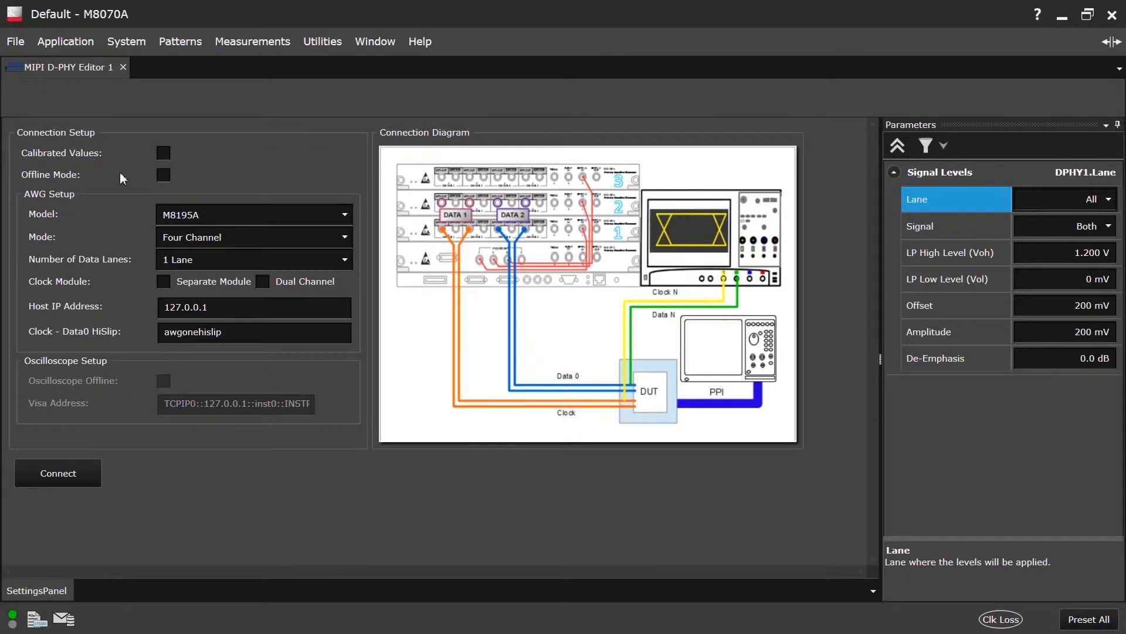
# Enable Offline Mode to work without real instruments
pyautogui.click(163, 175)
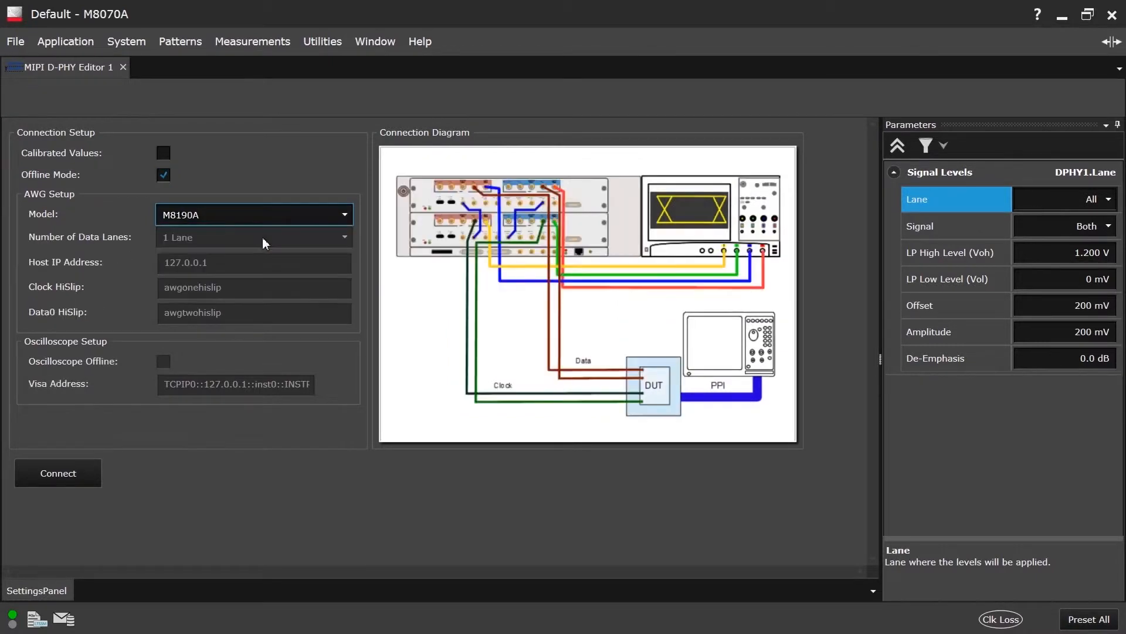
pyautogui.moveTo(424, 164)
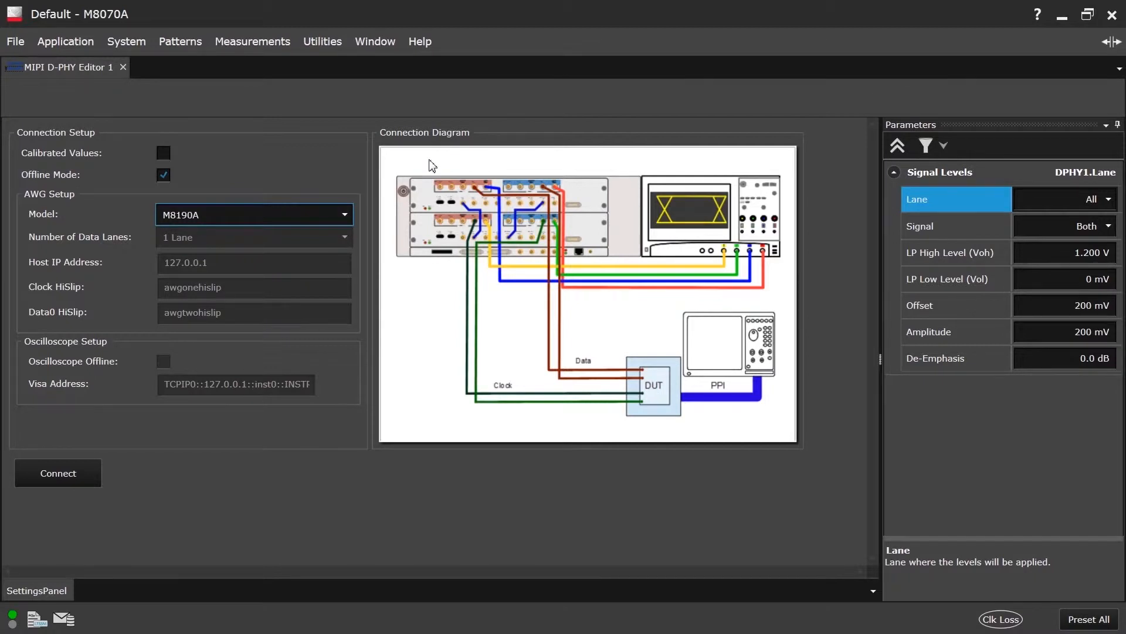
pyautogui.moveTo(398, 167)
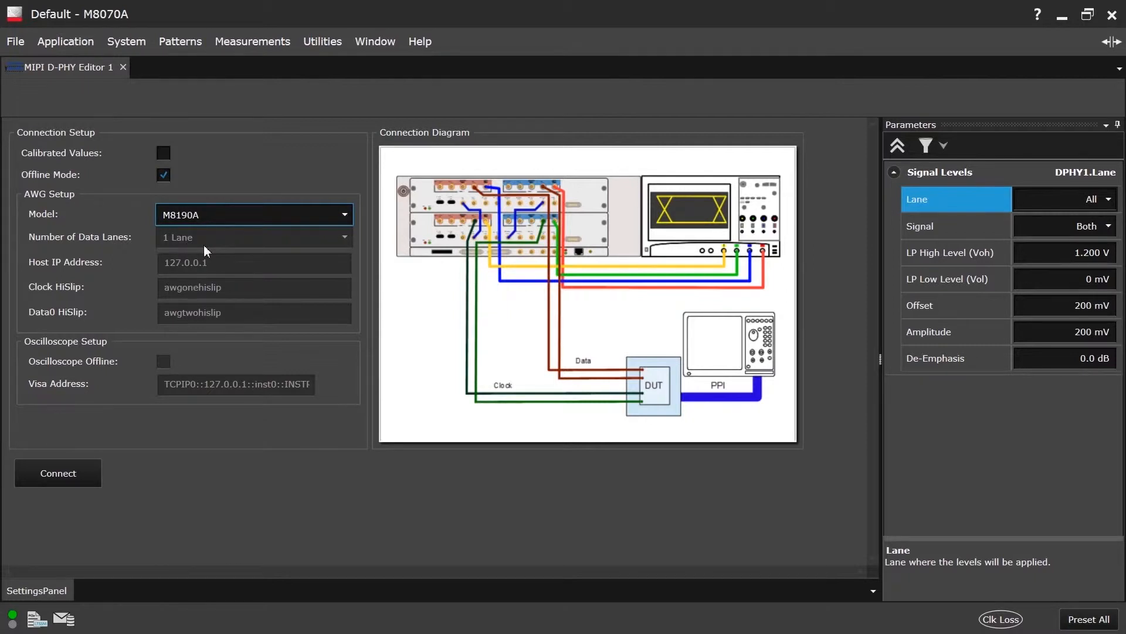
pyautogui.moveTo(219, 250)
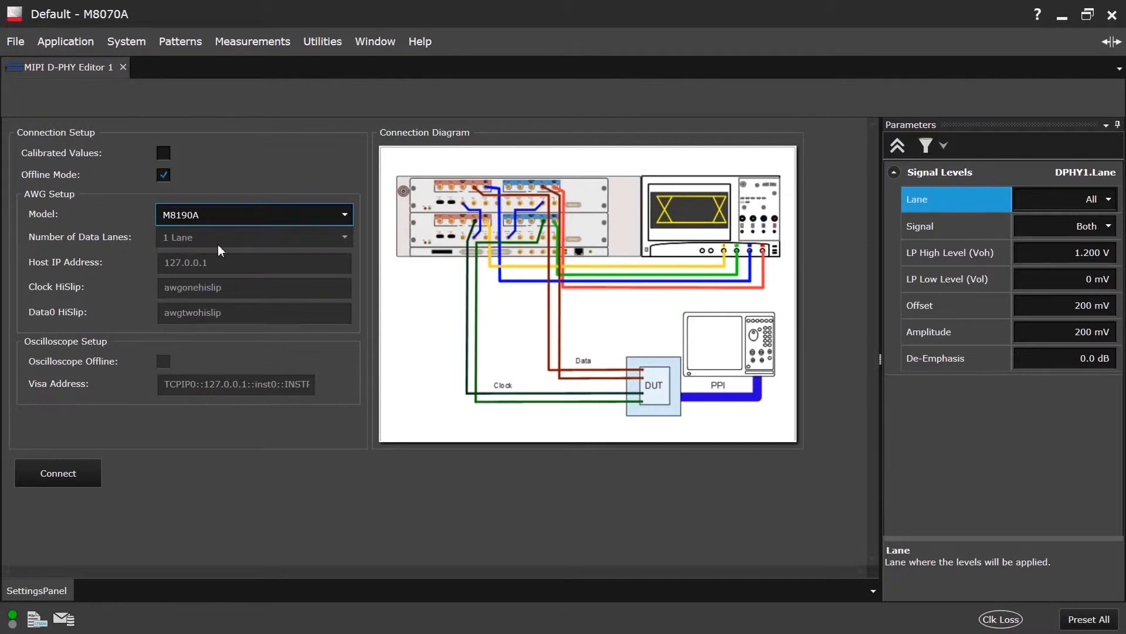
pyautogui.moveTo(761, 260)
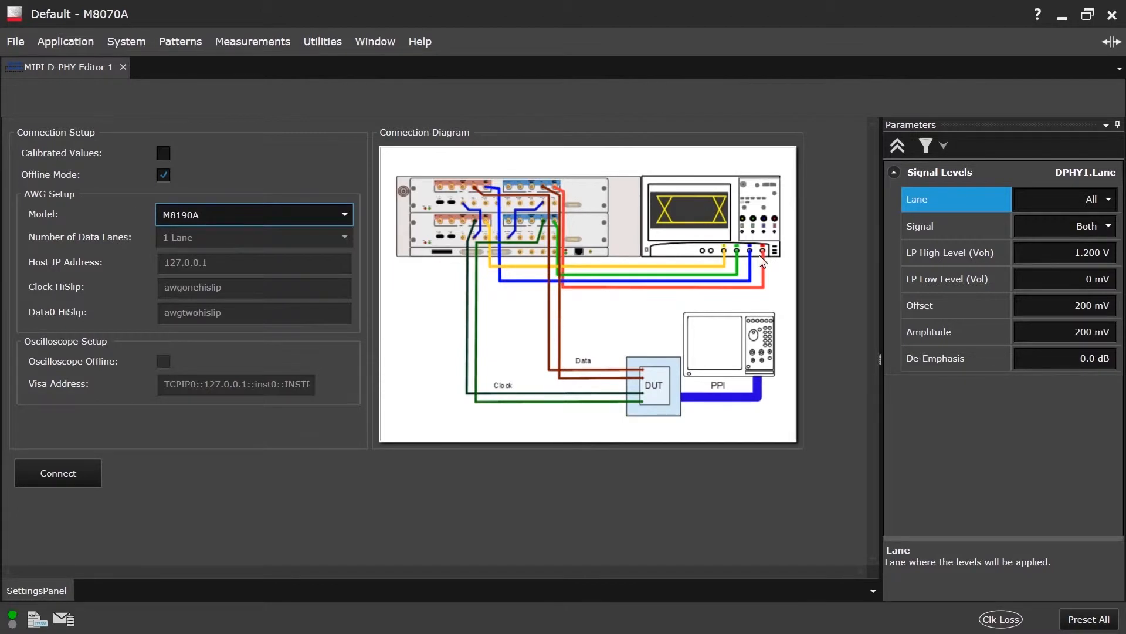
pyautogui.moveTo(384, 251)
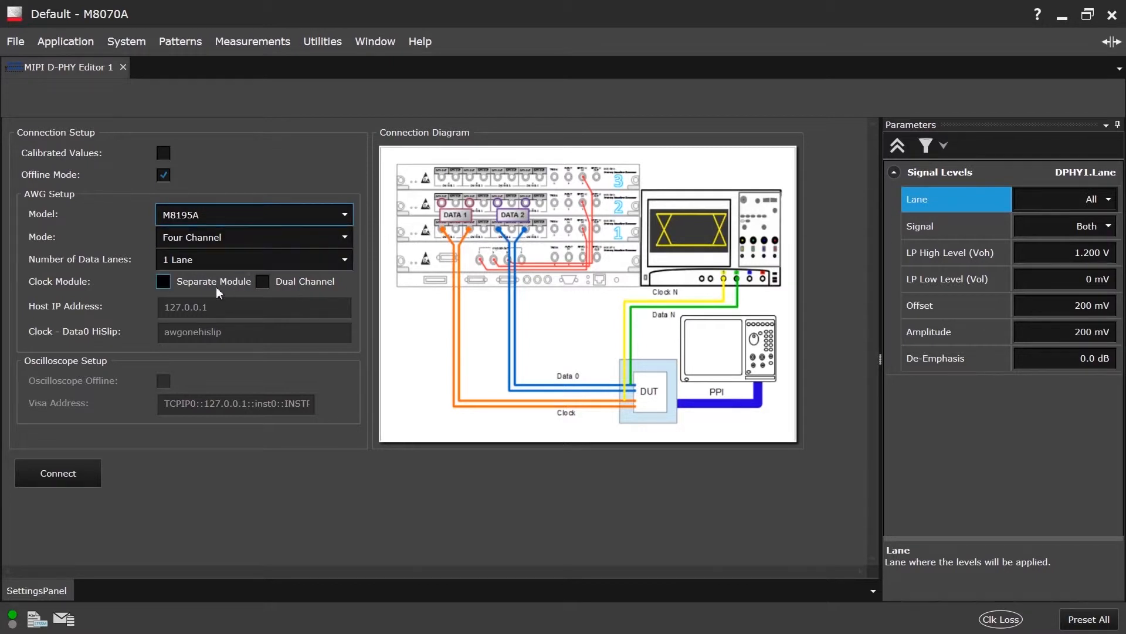
pyautogui.moveTo(213, 294)
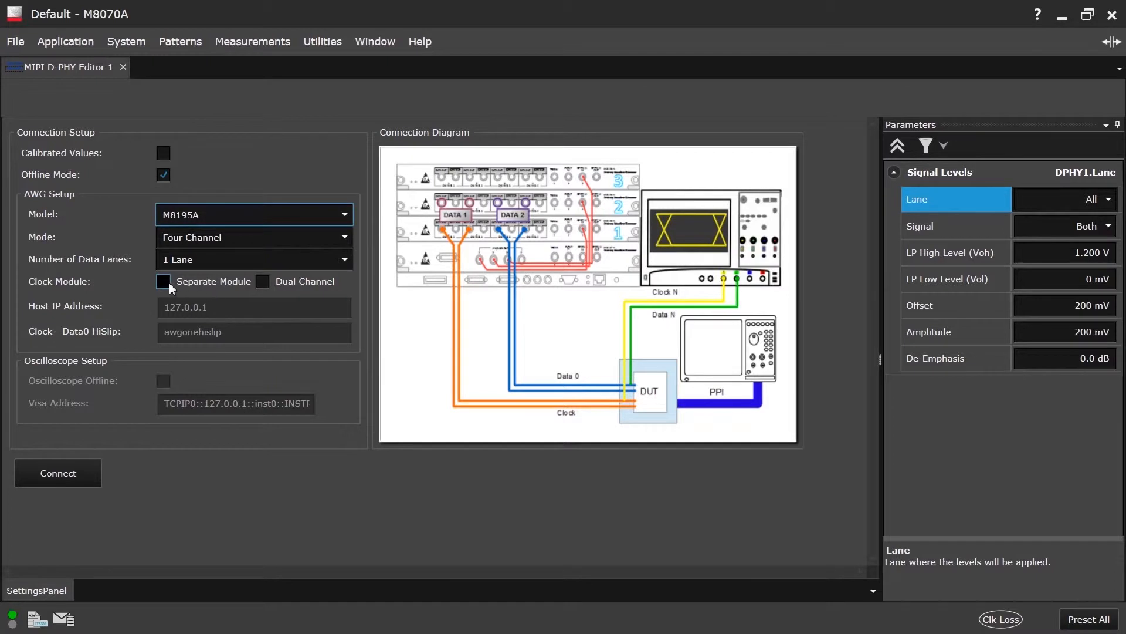
# Enable the Separate Module clock option for the M8195A AWG
pyautogui.click(163, 281)
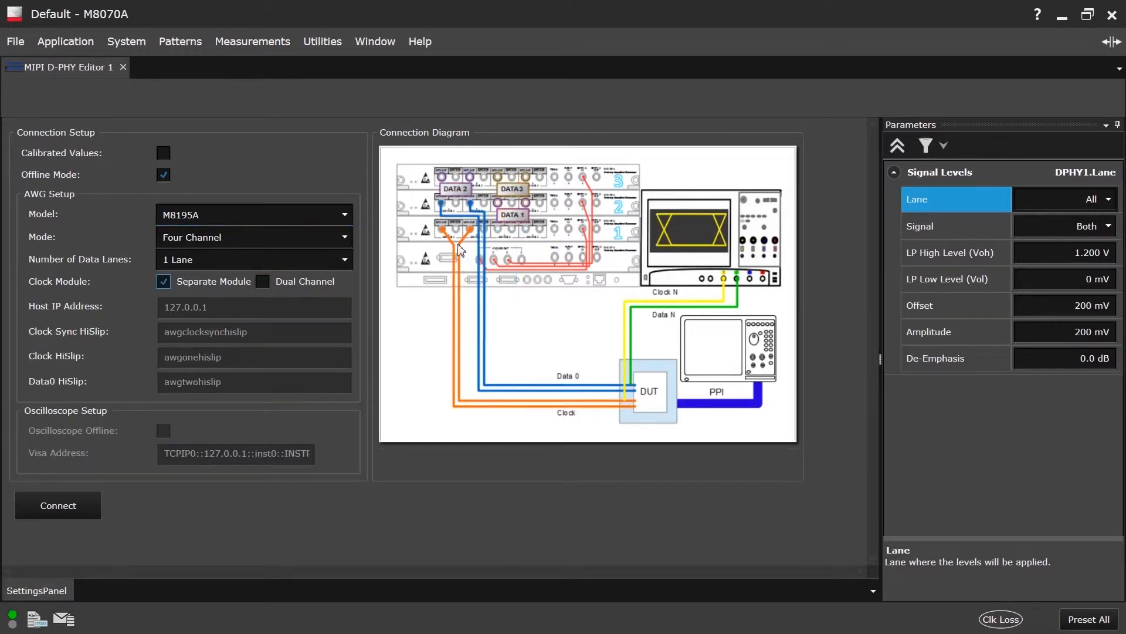
pyautogui.moveTo(449, 213)
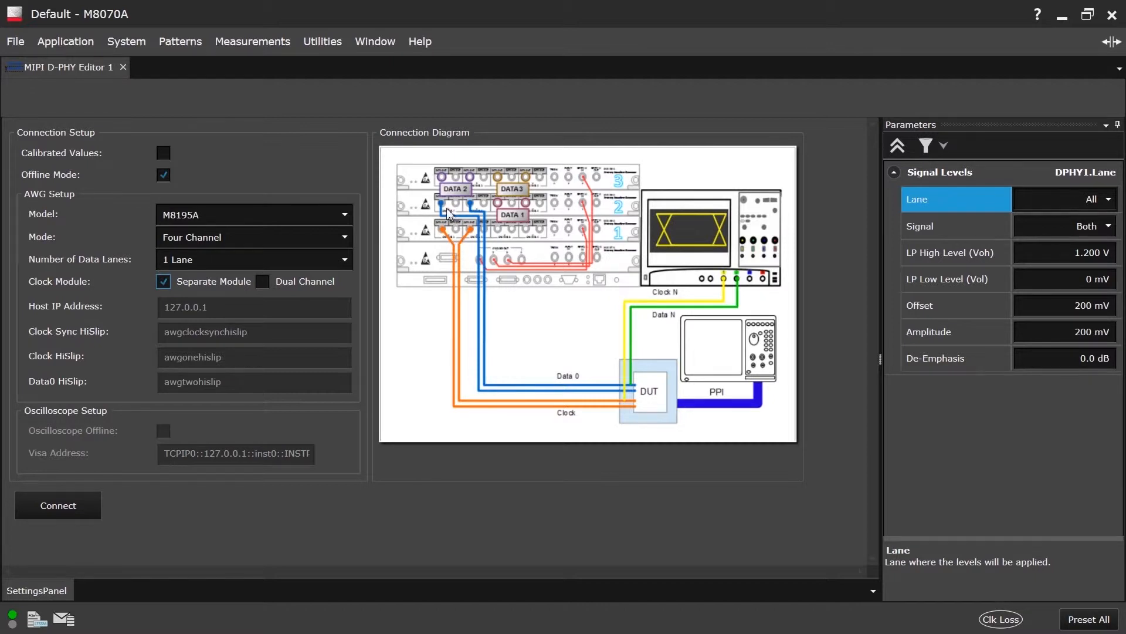
pyautogui.moveTo(471, 213)
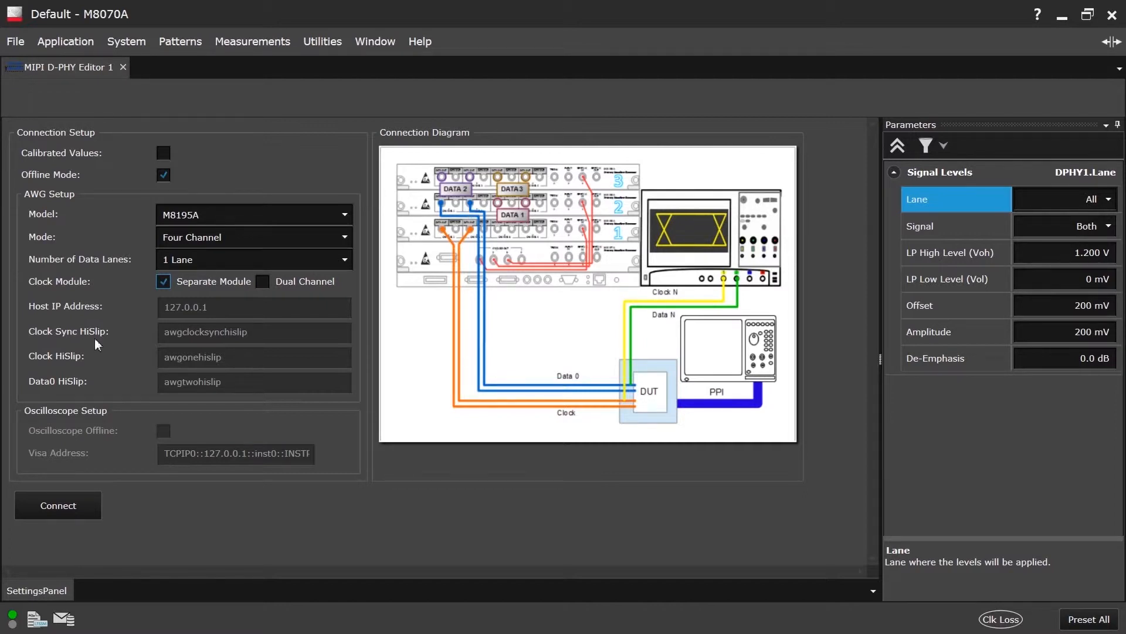
pyautogui.moveTo(126, 345)
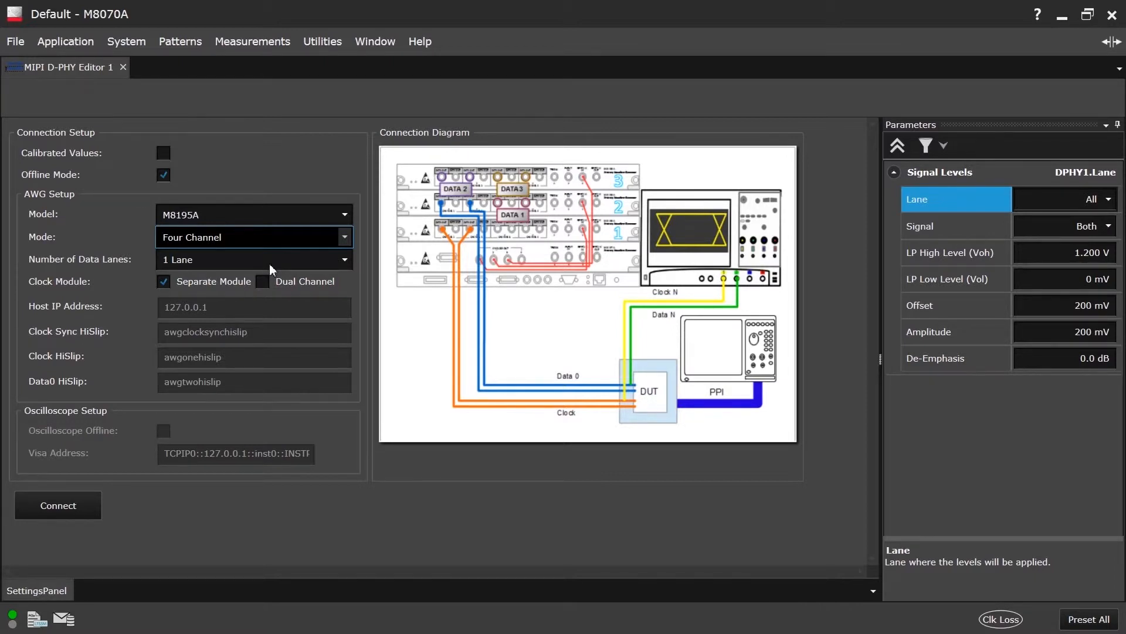
pyautogui.click(254, 237)
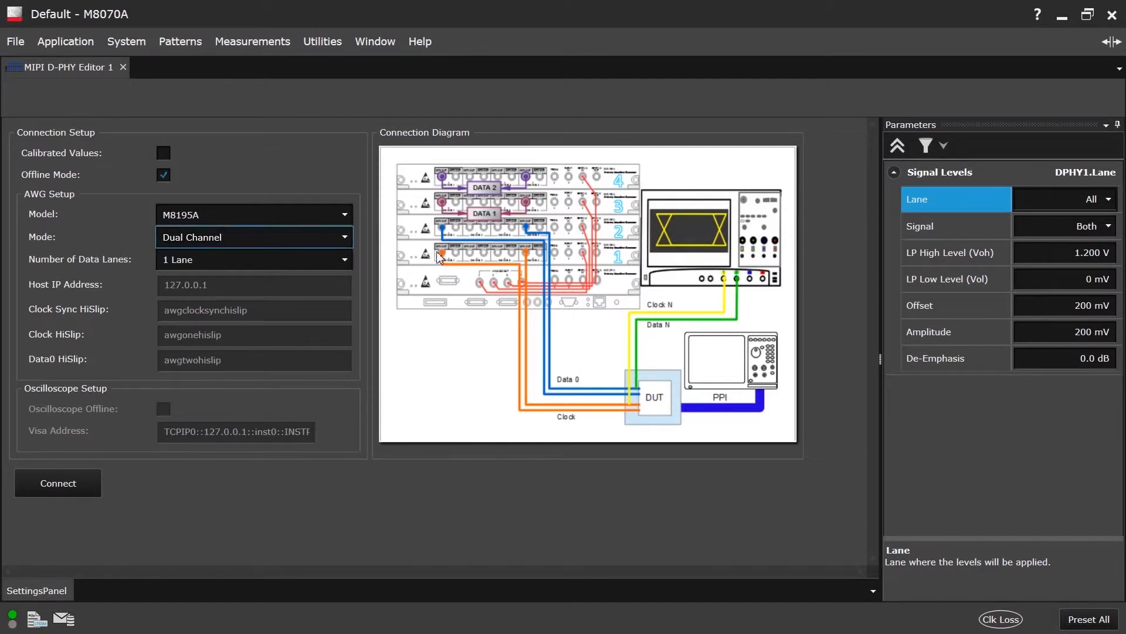
pyautogui.moveTo(523, 257)
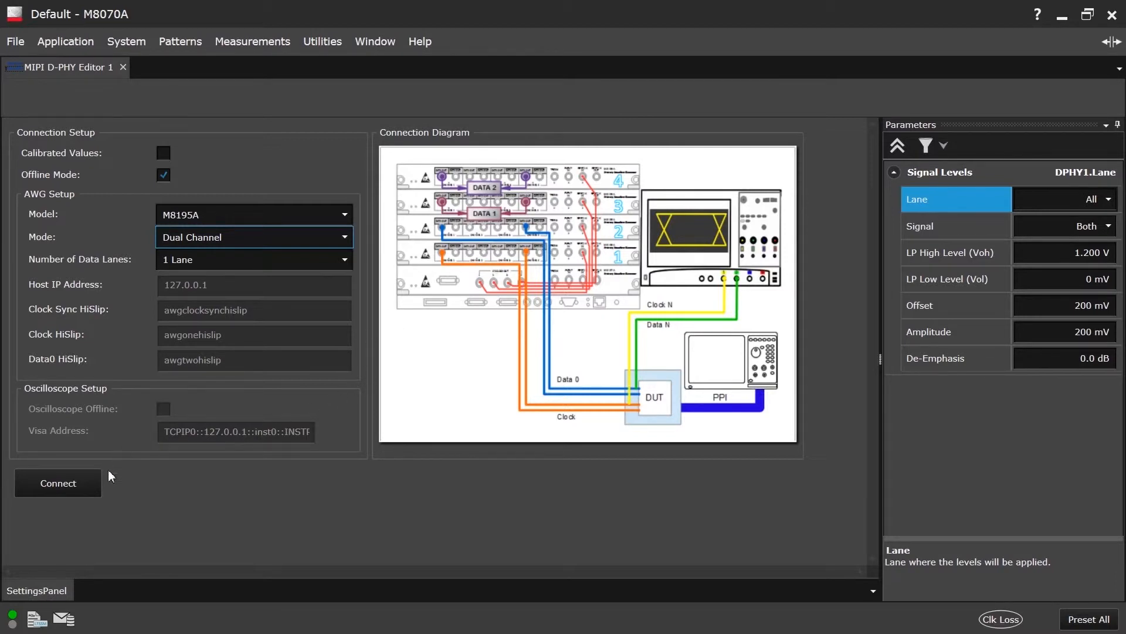
# Connect the D-PHY Editor from the Connection Setup panel
pyautogui.click(58, 482)
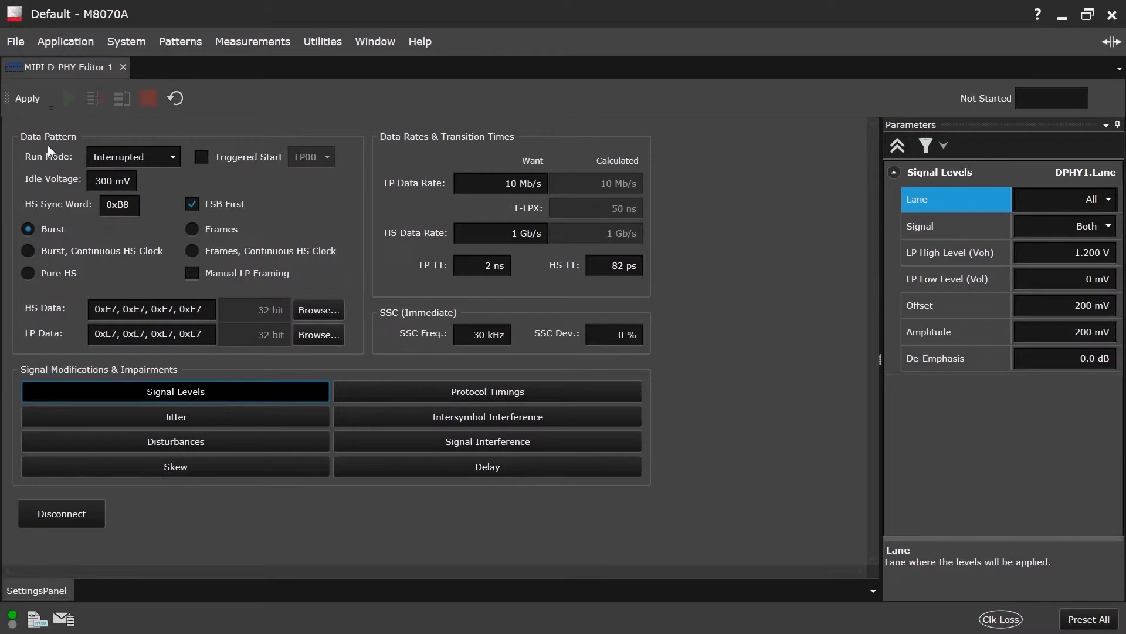
pyautogui.moveTo(59, 164)
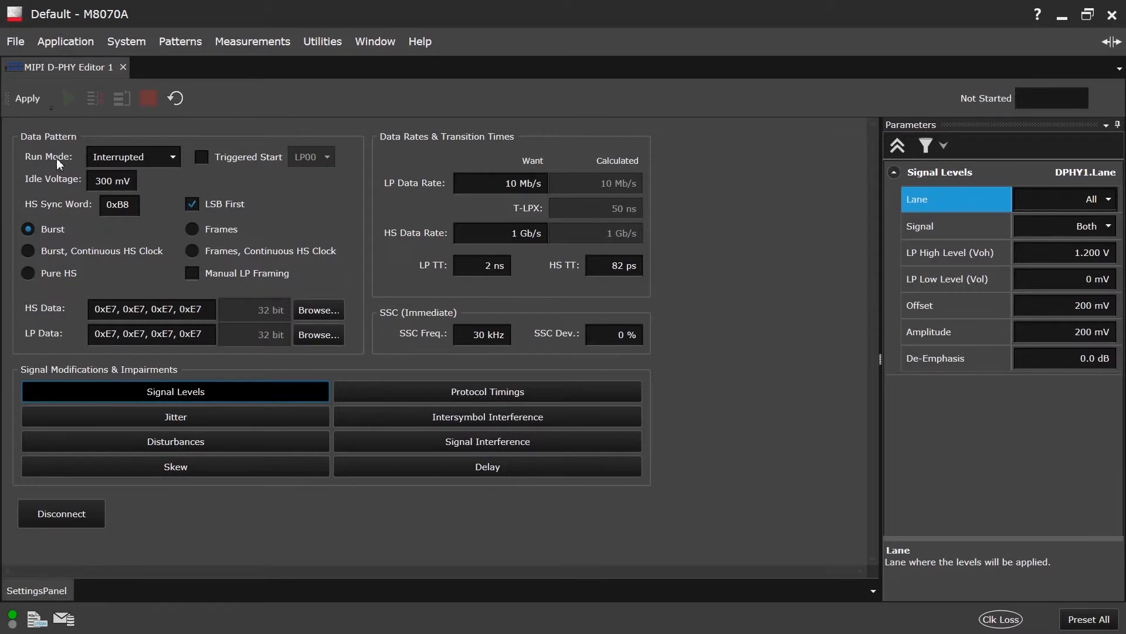
pyautogui.moveTo(59, 164)
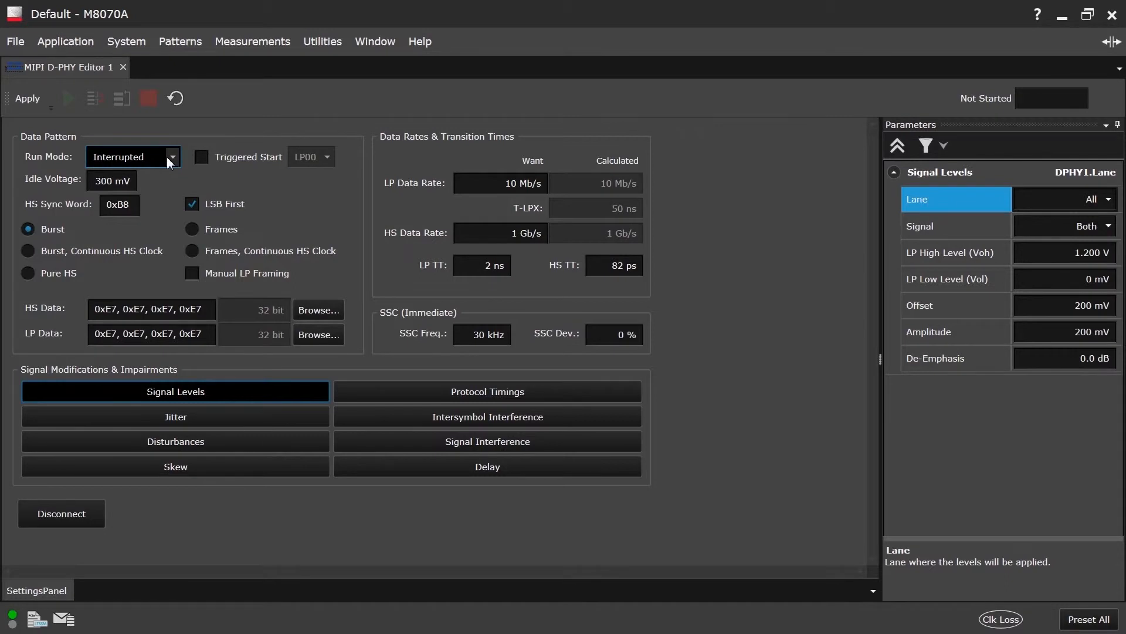
pyautogui.moveTo(184, 175)
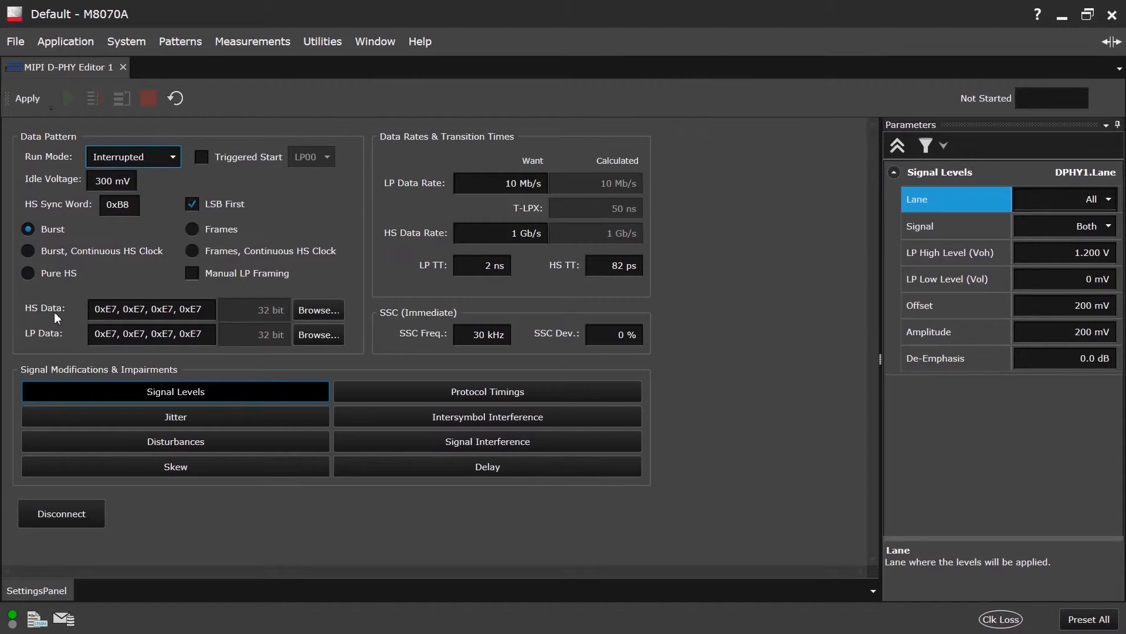
pyautogui.moveTo(57, 338)
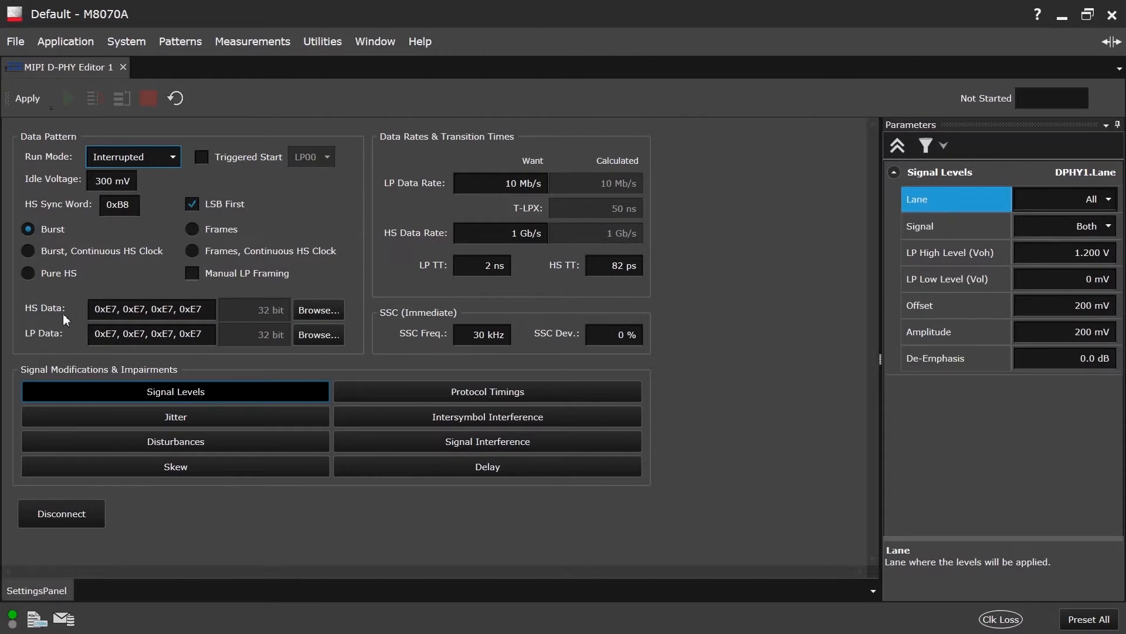
pyautogui.moveTo(318, 309)
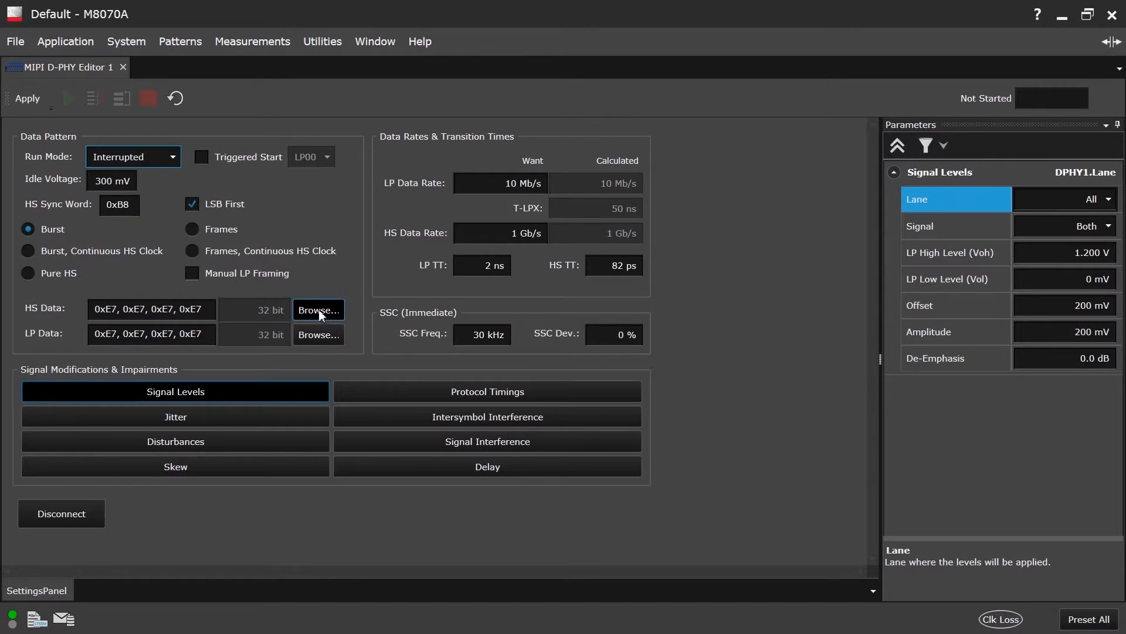
# Switch the data pattern to Frames mode with CSI protocol
pyautogui.click(191, 229)
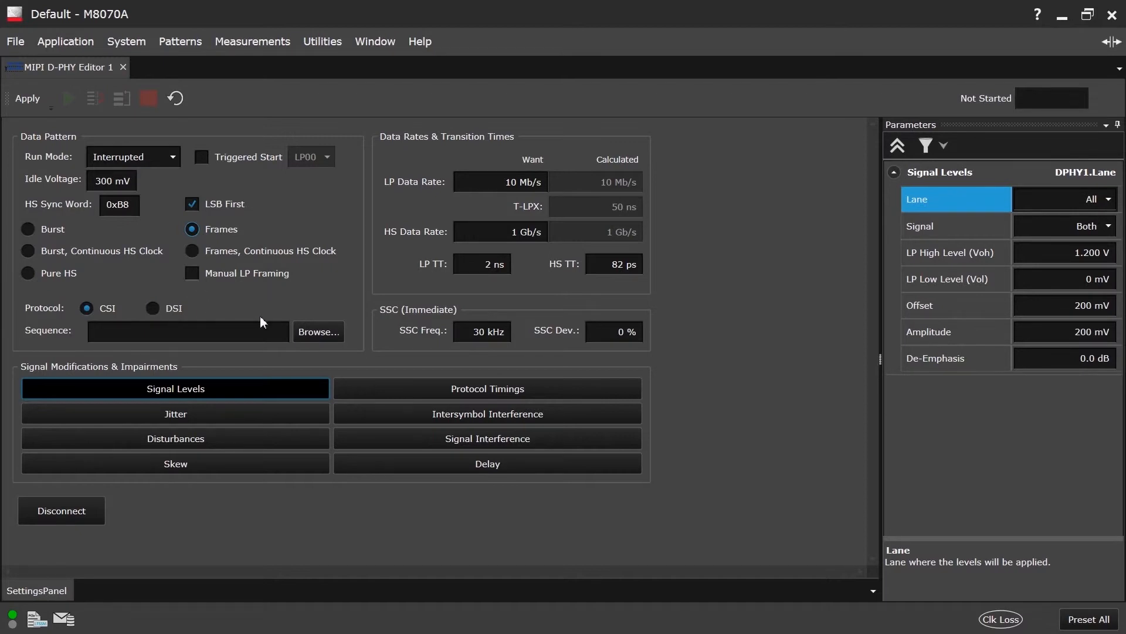
# Load a .seq sequence file from the ValiFrame DPhy pattern folder
pyautogui.click(318, 331)
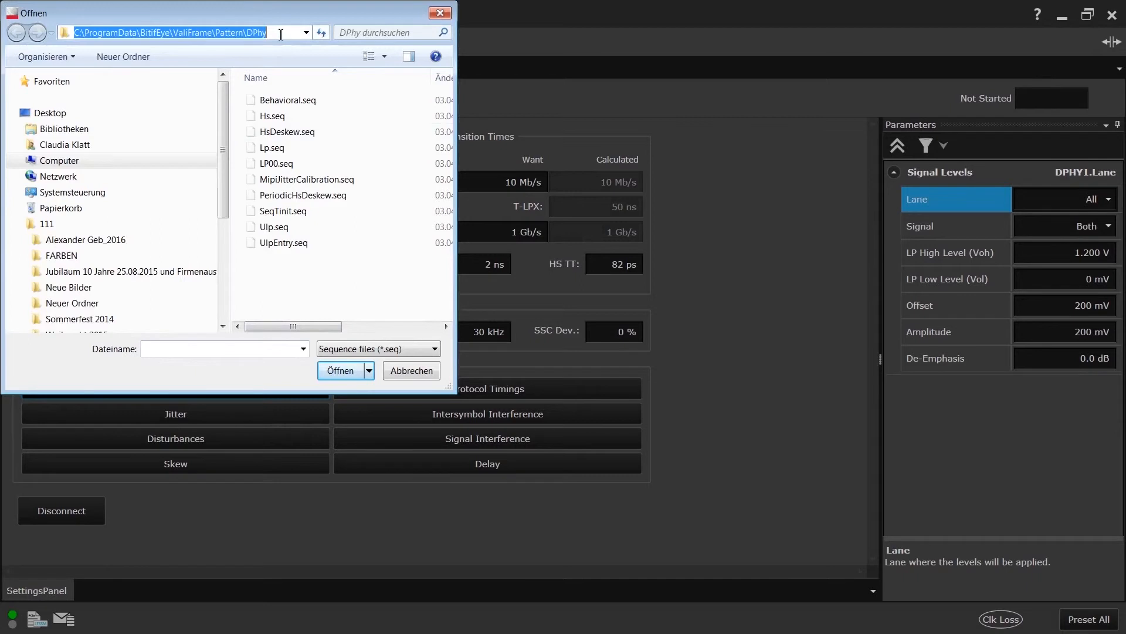
pyautogui.click(411, 373)
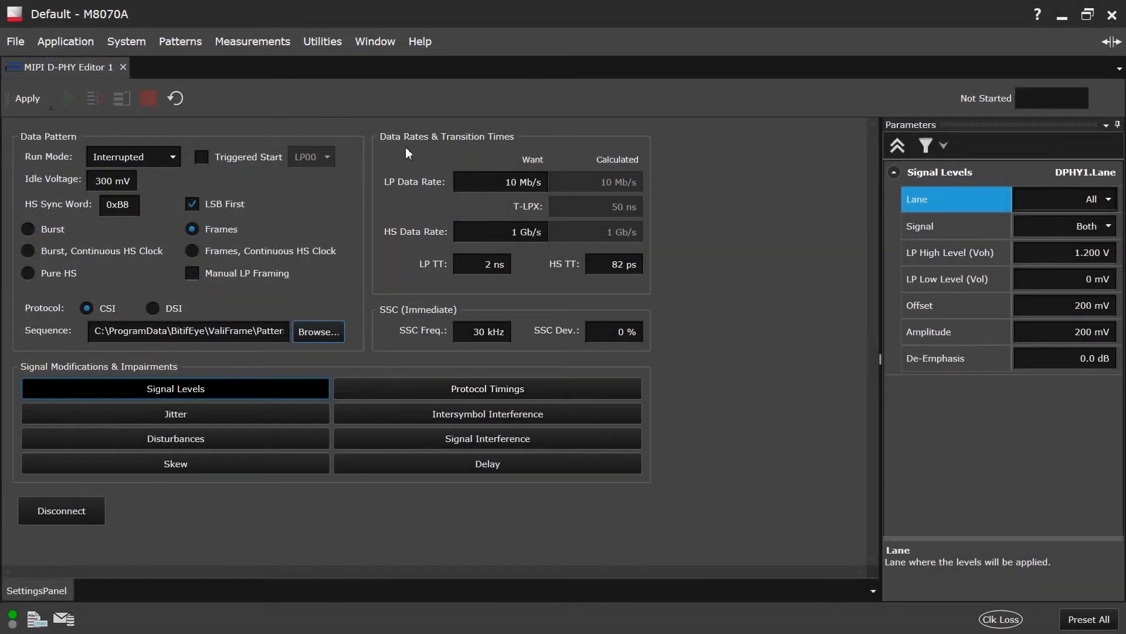
pyautogui.moveTo(421, 288)
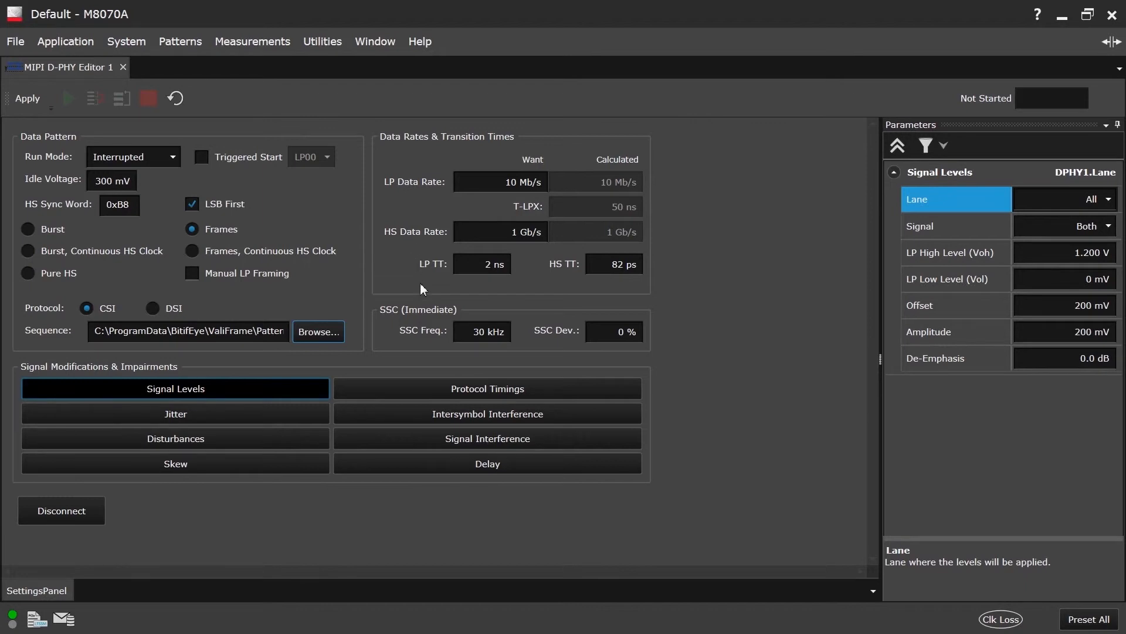
pyautogui.moveTo(404, 323)
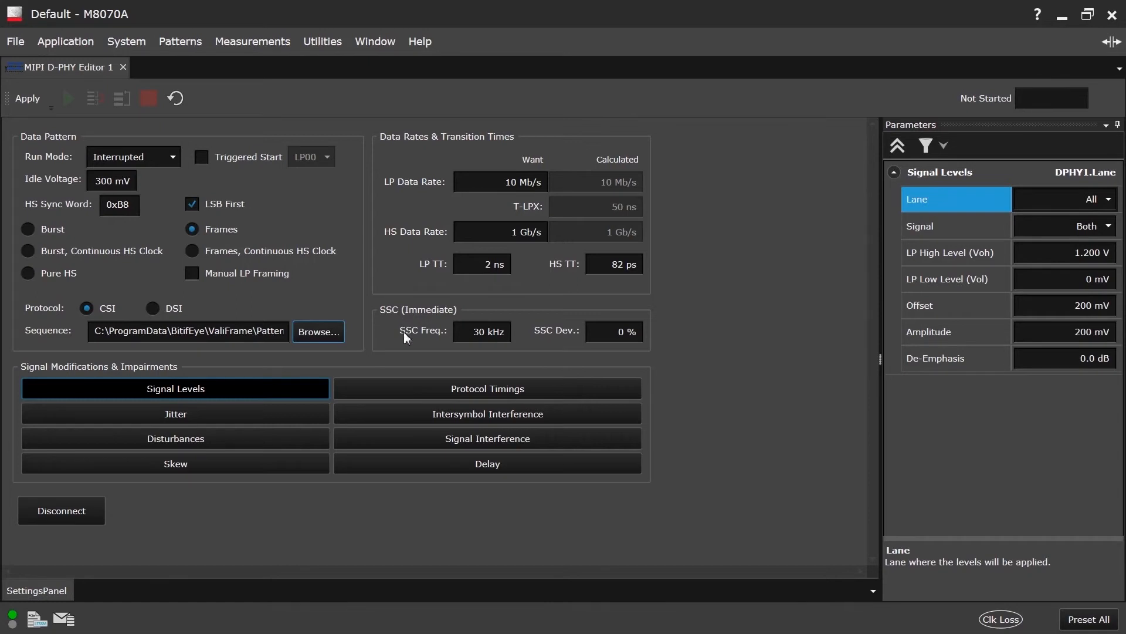
pyautogui.moveTo(132, 377)
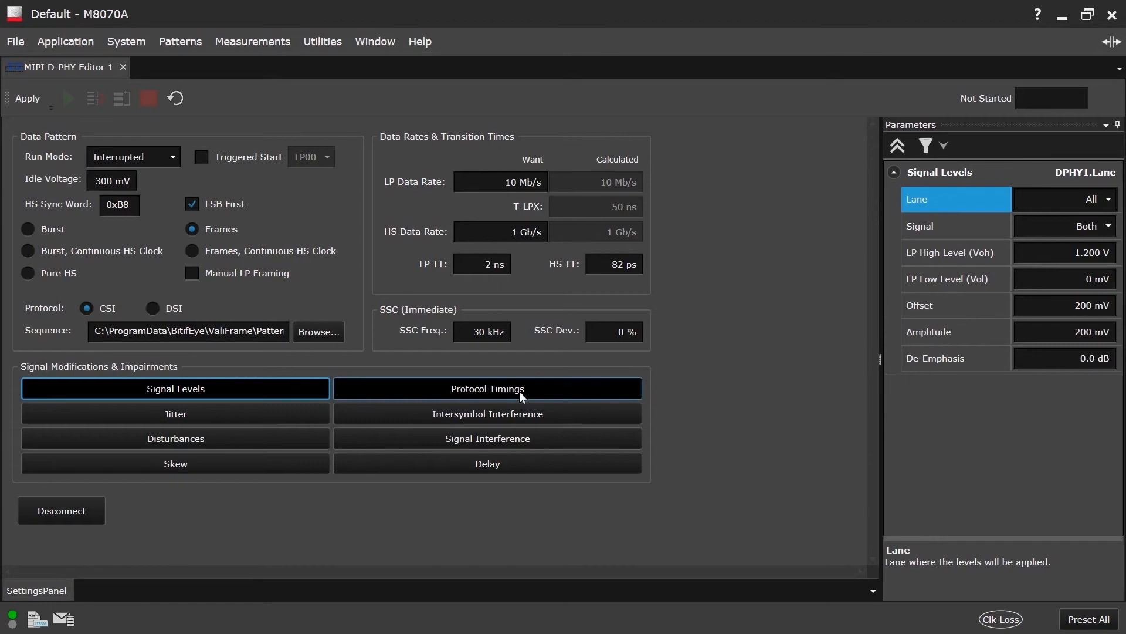
# Show the link's Protocol Timings parameters for editing
pyautogui.click(487, 388)
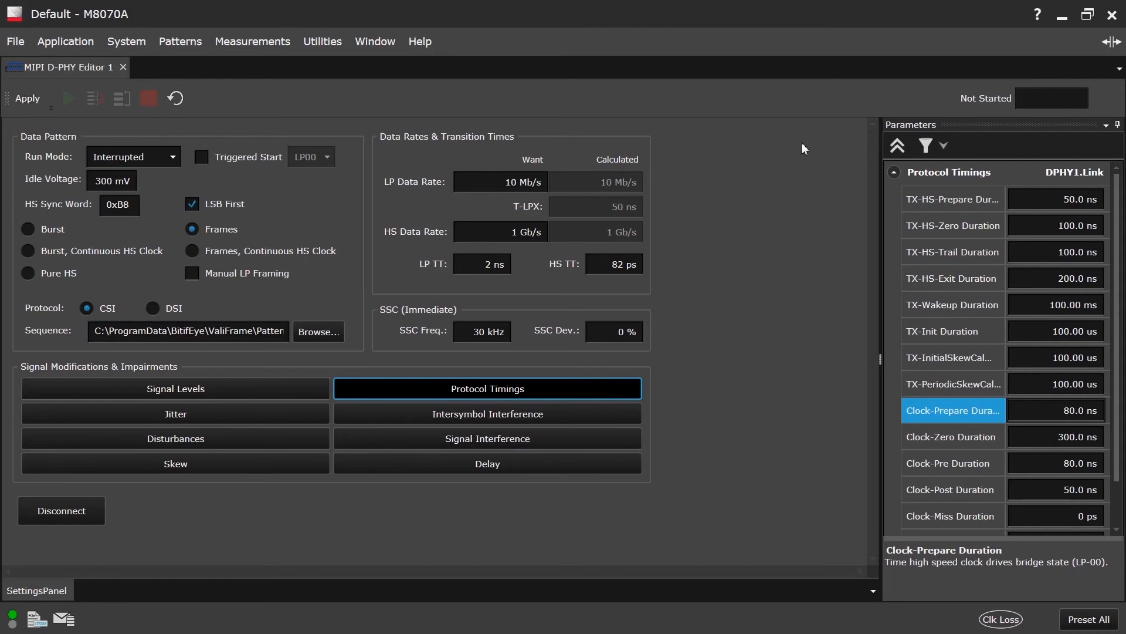
pyautogui.moveTo(995, 119)
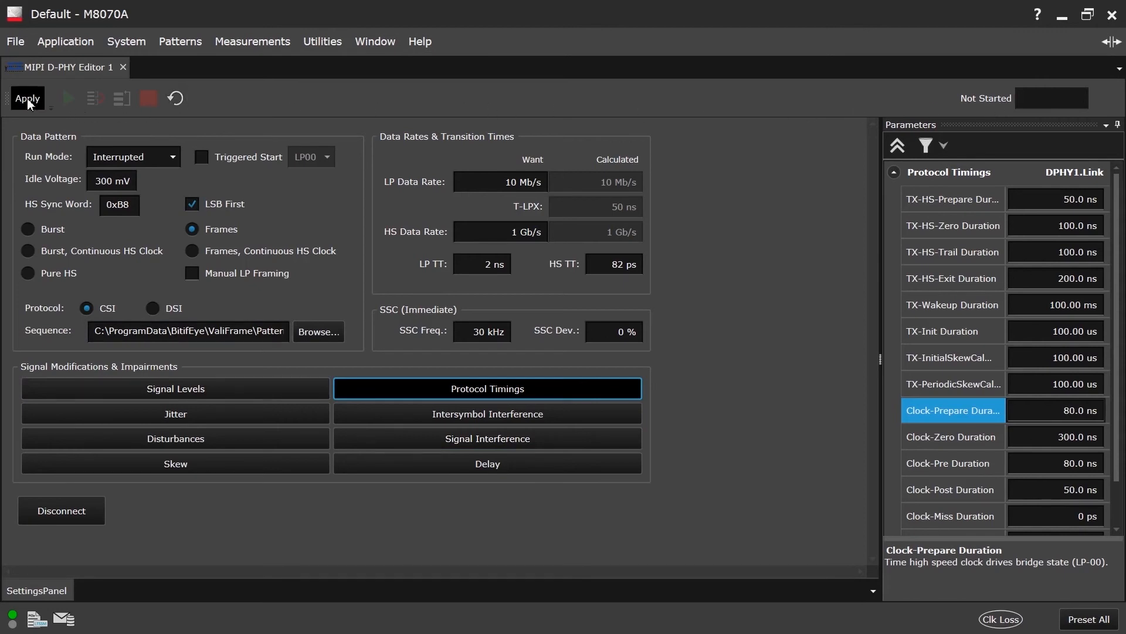
# Apply the settings and download the sequence until it reports finished
pyautogui.click(27, 98)
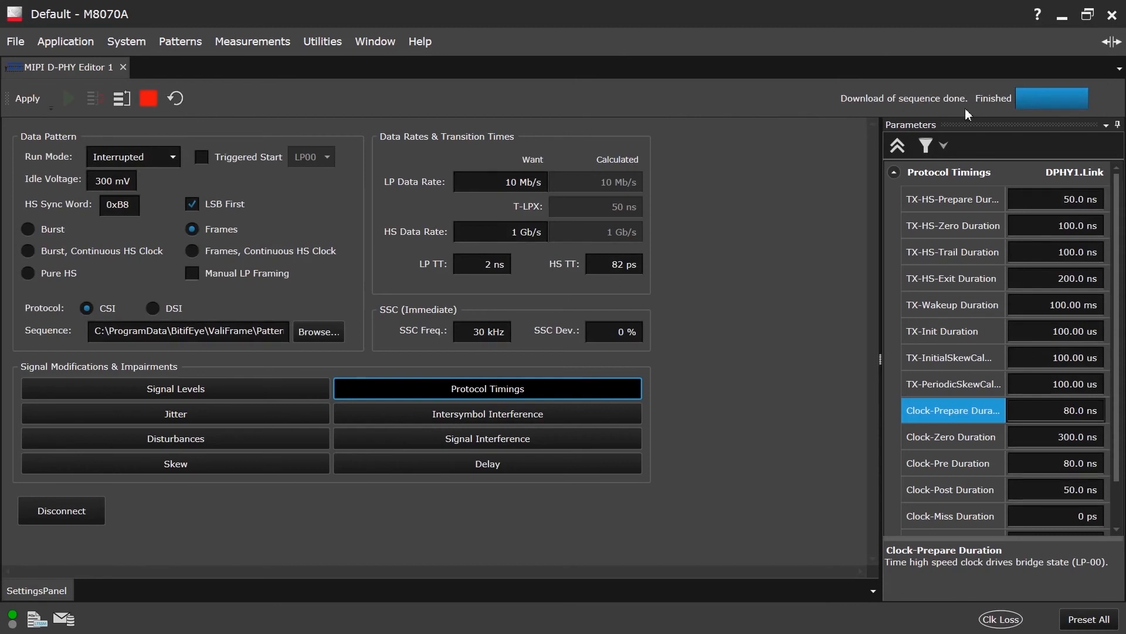
pyautogui.moveTo(975, 107)
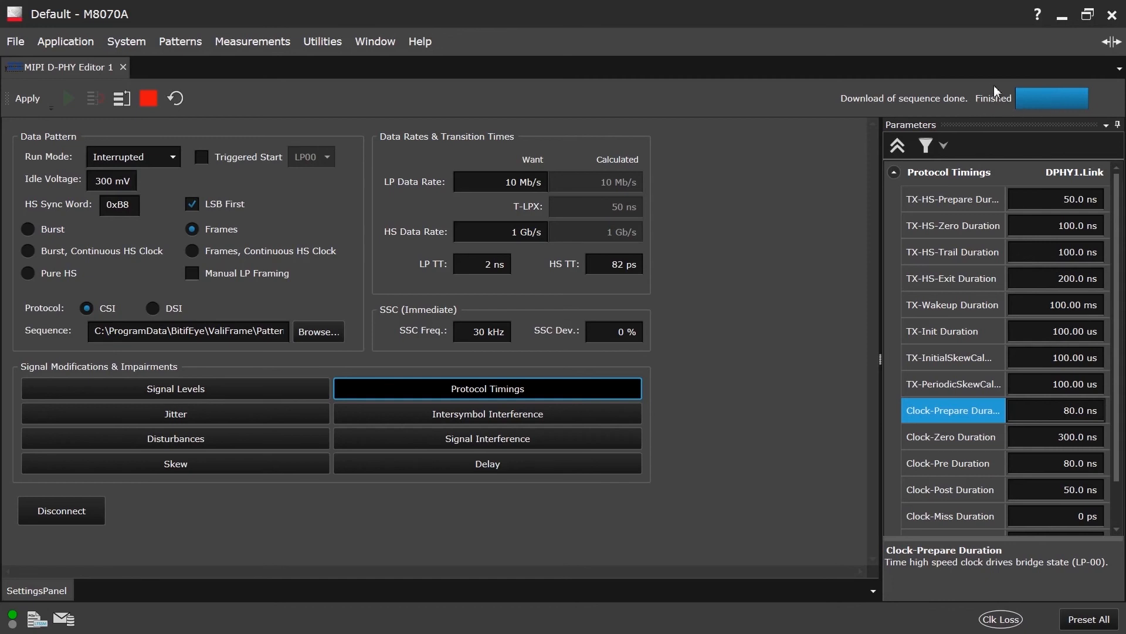
pyautogui.moveTo(581, 538)
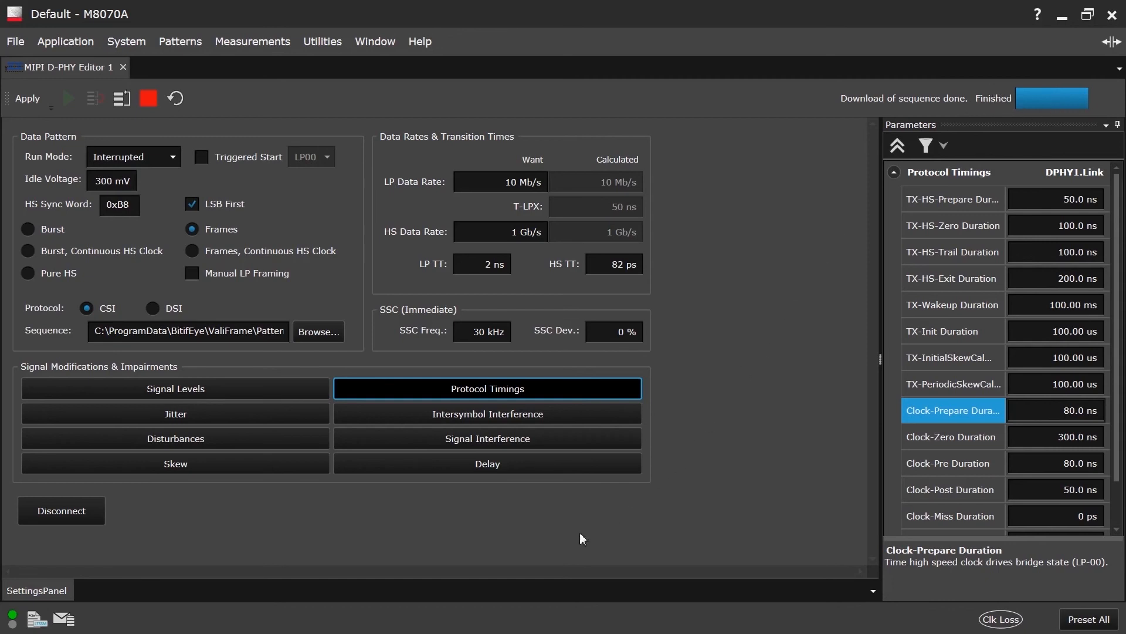